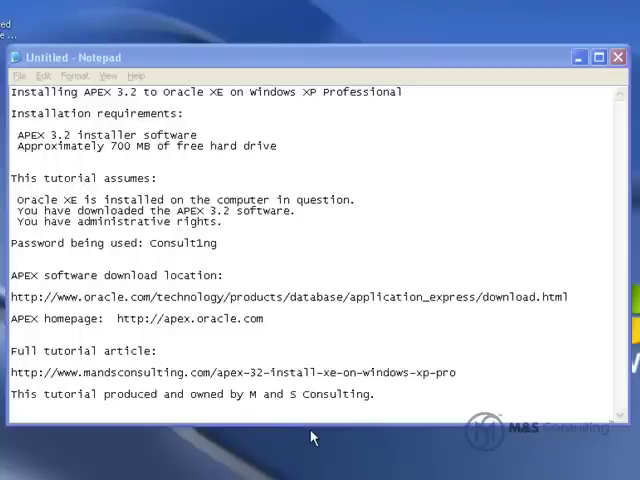
pyautogui.moveTo(312, 438)
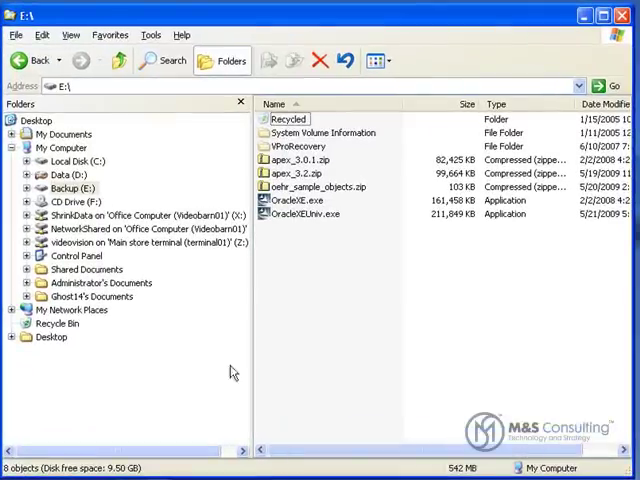
# - Make a new apex32 folder on drive D, then Extract All on E:\apex_3.2.zip
pyautogui.click(67, 174)
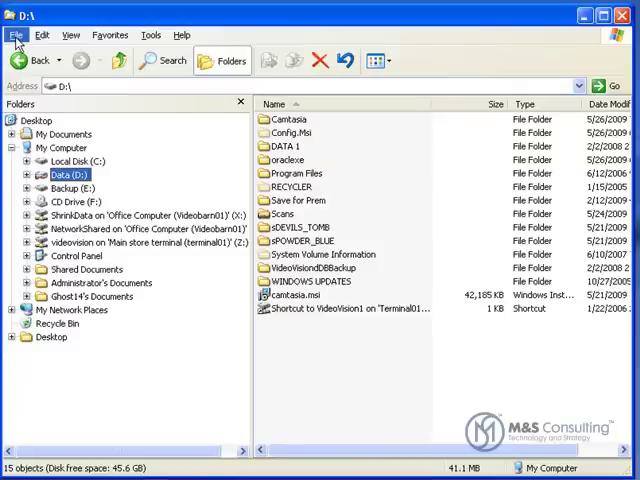
pyautogui.click(15, 33)
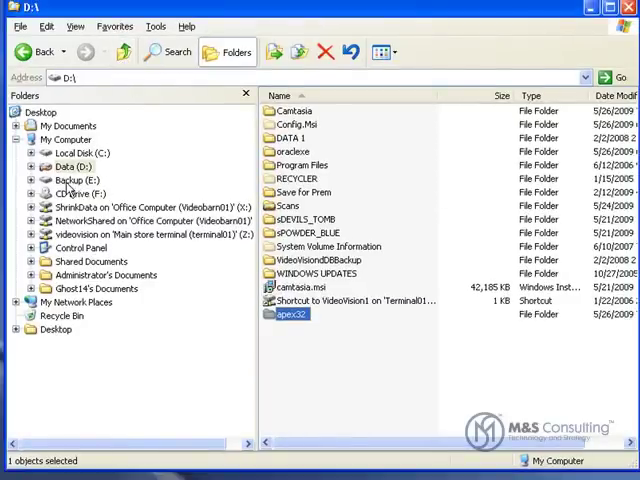
pyautogui.click(72, 180)
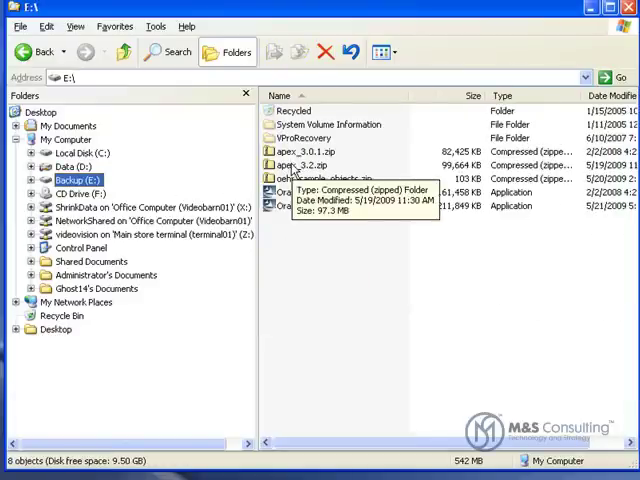
pyautogui.click(305, 165)
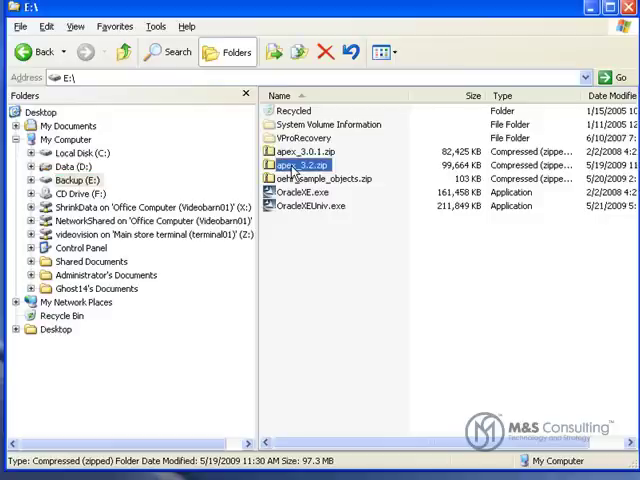
pyautogui.rightClick(300, 163)
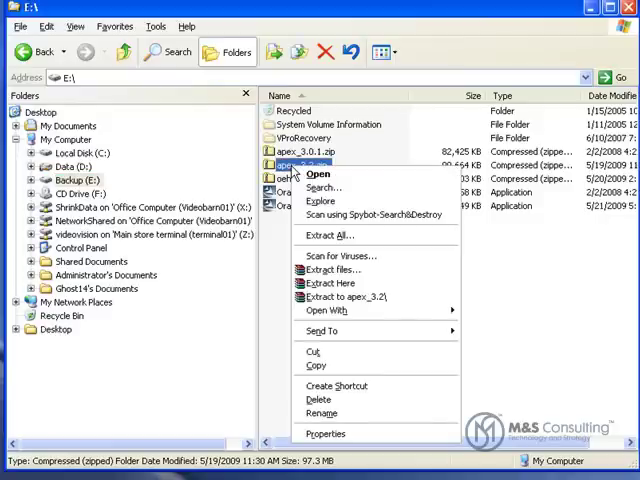
pyautogui.moveTo(328, 235)
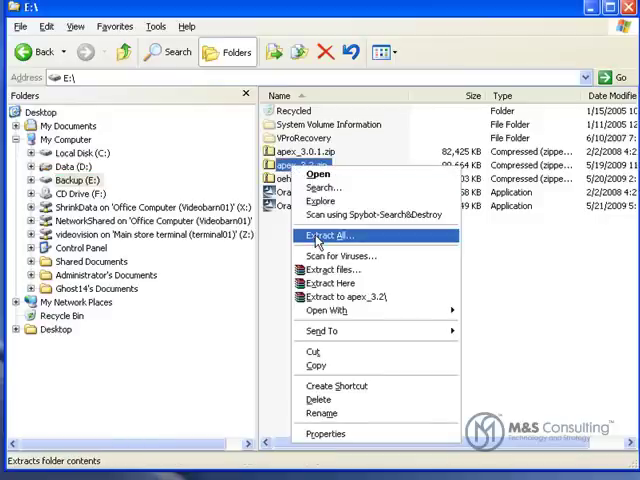
pyautogui.click(328, 235)
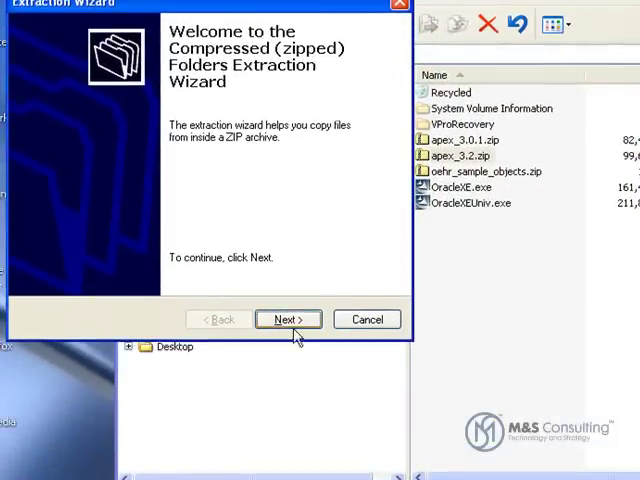
# - Set the extraction destination to the D:\apex32 folder
pyautogui.click(288, 319)
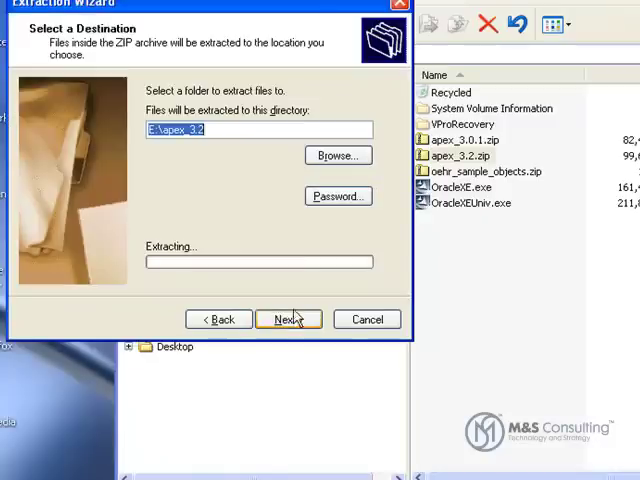
pyautogui.moveTo(338, 158)
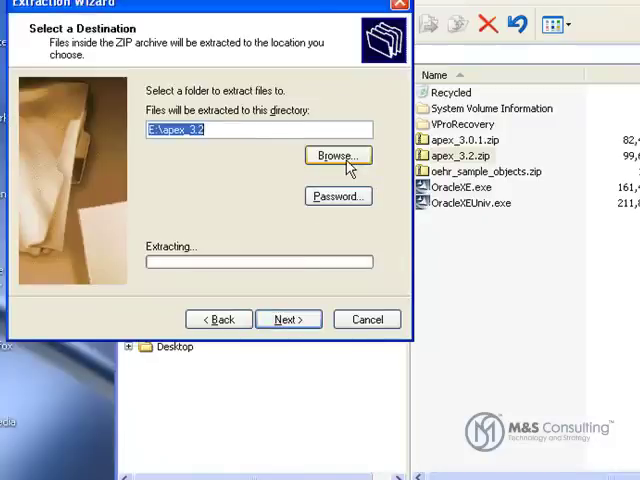
pyautogui.click(337, 156)
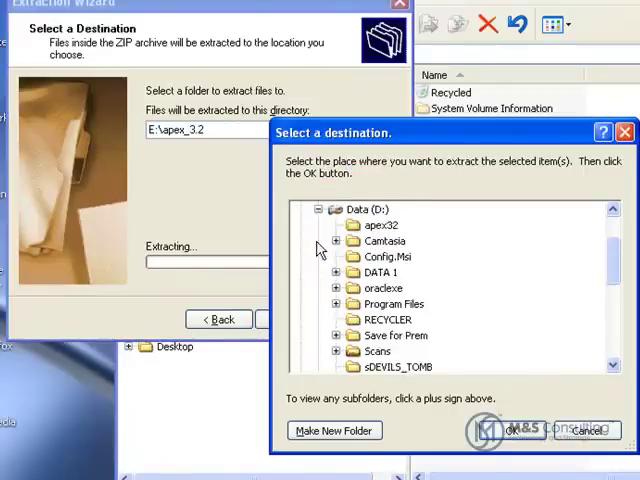
pyautogui.click(383, 224)
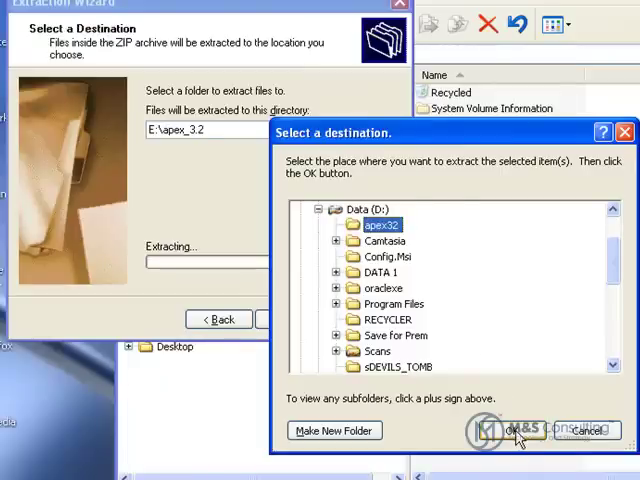
pyautogui.click(515, 430)
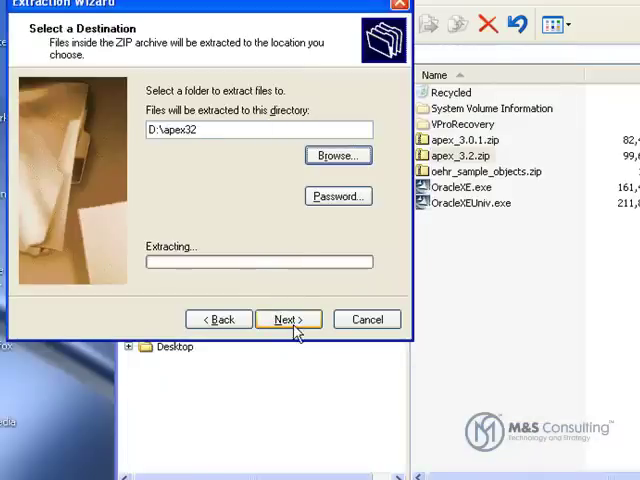
# - Extract the files and finish with Show extracted files unchecked
pyautogui.click(289, 319)
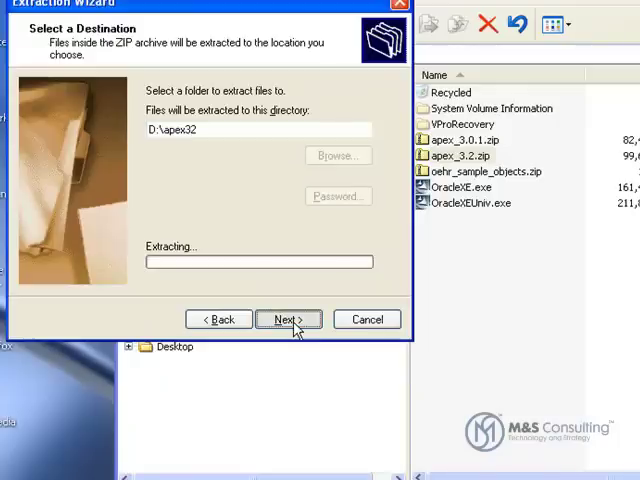
pyautogui.click(289, 319)
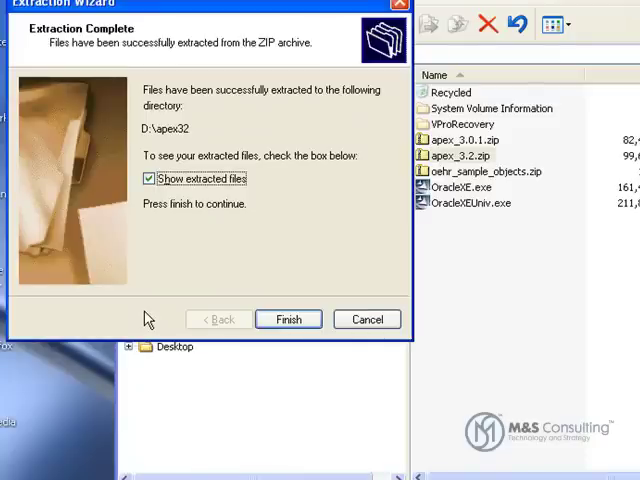
pyautogui.click(148, 178)
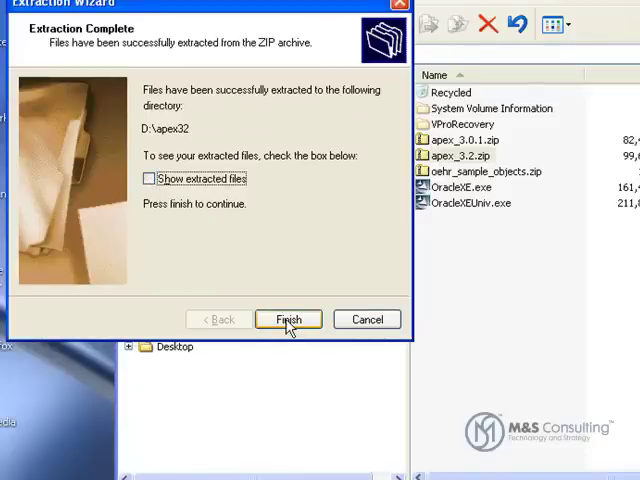
pyautogui.click(288, 319)
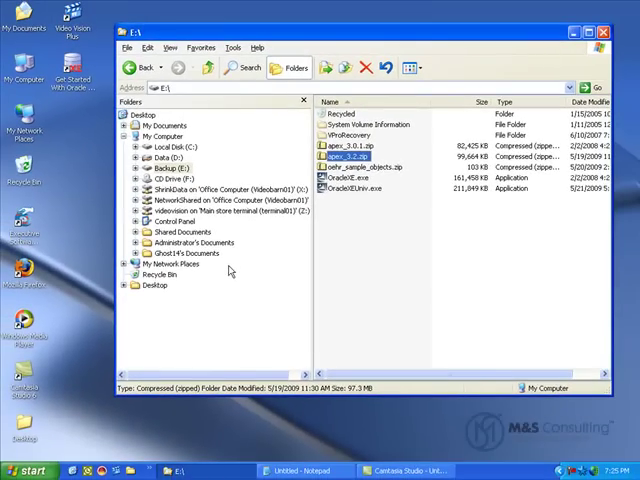
# - Close the drive E window and run cmd from the Run dialog
pyautogui.click(606, 32)
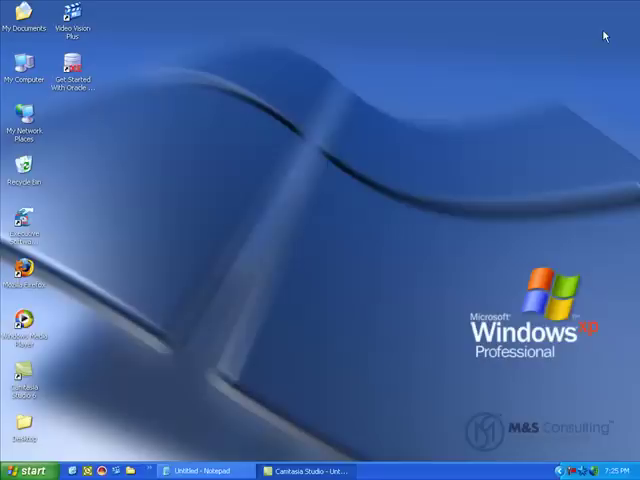
pyautogui.moveTo(293, 278)
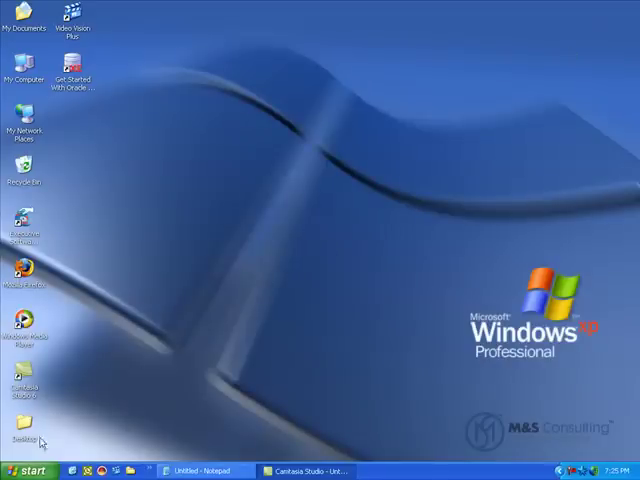
pyautogui.click(28, 470)
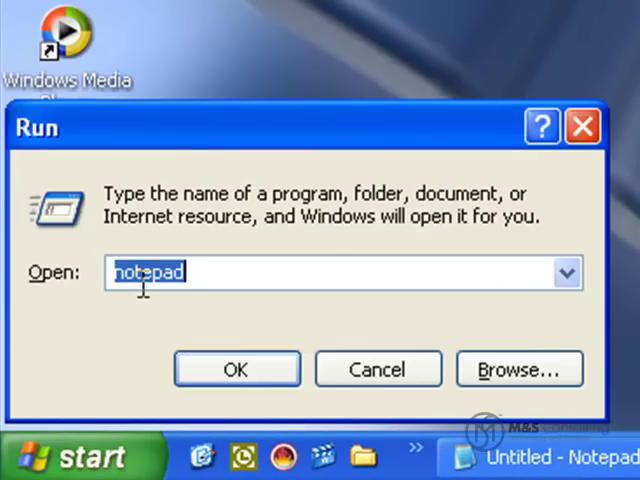
pyautogui.write('cmd')
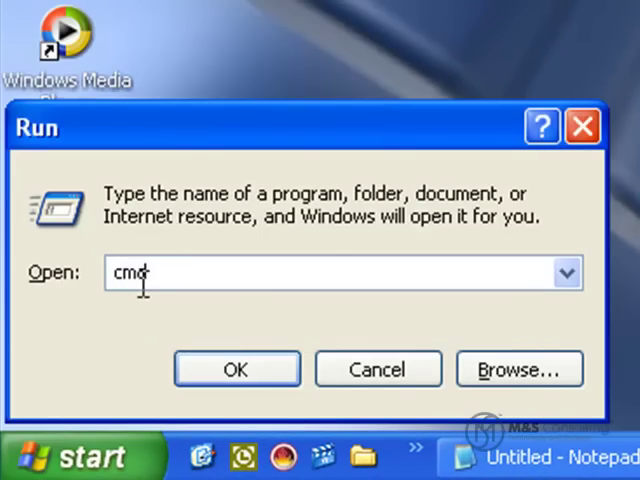
pyautogui.click(236, 368)
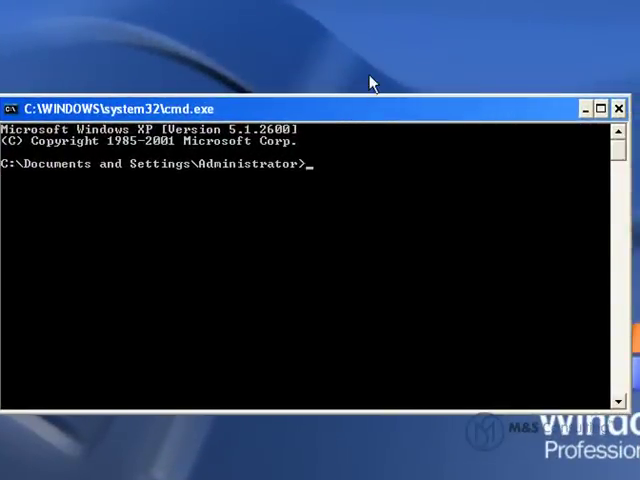
# - Change the working directory to D:\apex32\apex
pyautogui.write('d:')
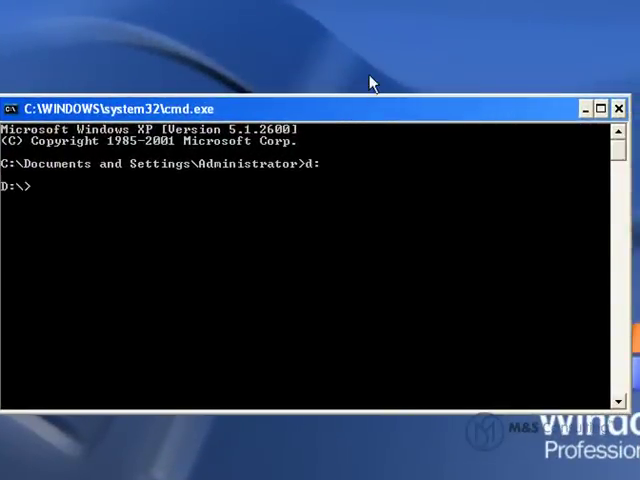
pyautogui.write('cd apex32')
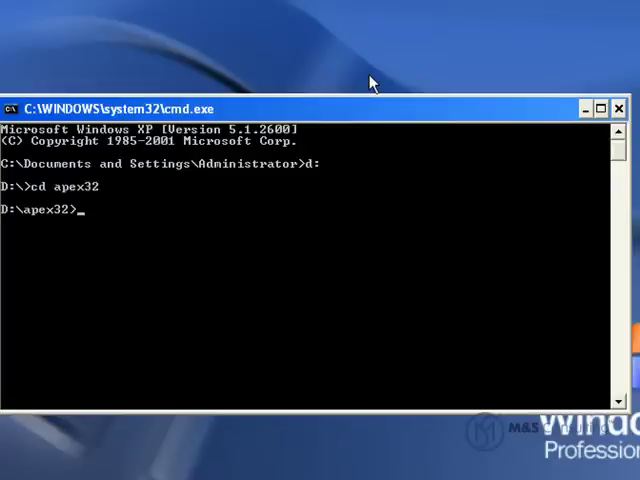
pyautogui.write('cd apex')
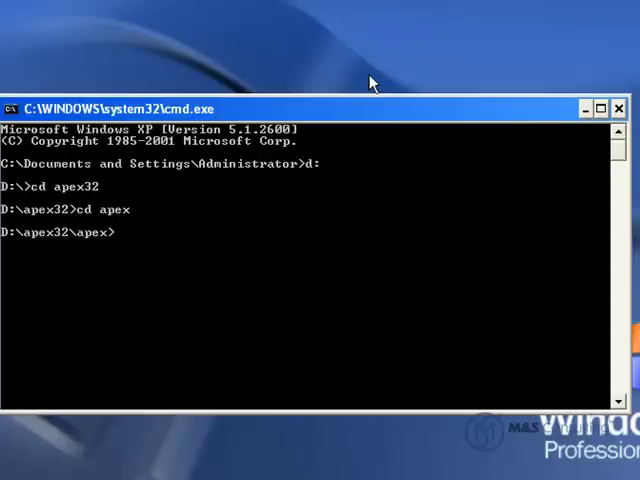
# - Start SQL*Plus connected as SYS AS SYSDBA
pyautogui.write('sqlpl')
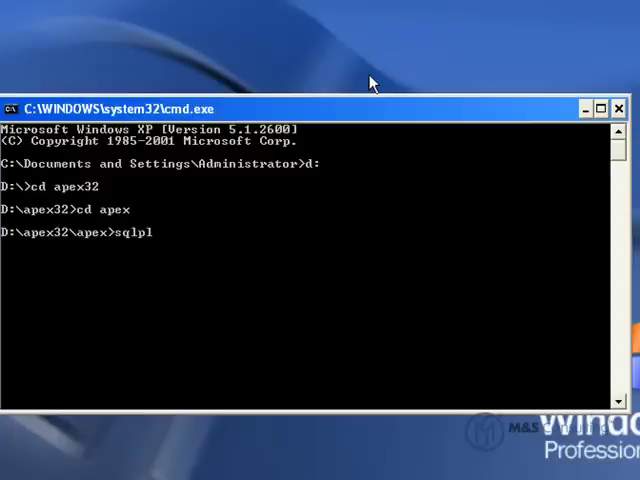
pyautogui.write('us')
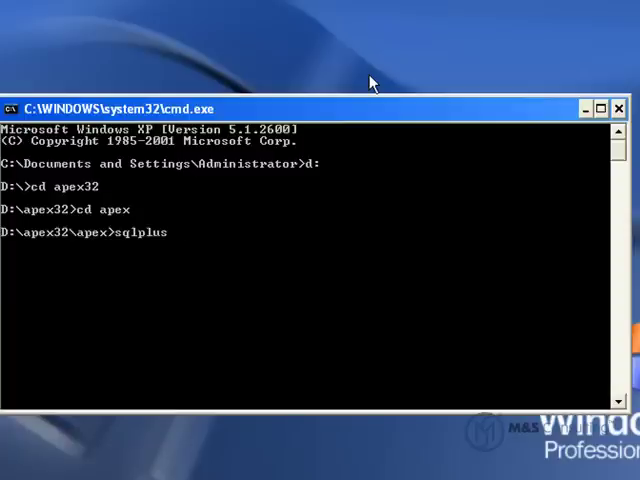
pyautogui.write('SYS as')
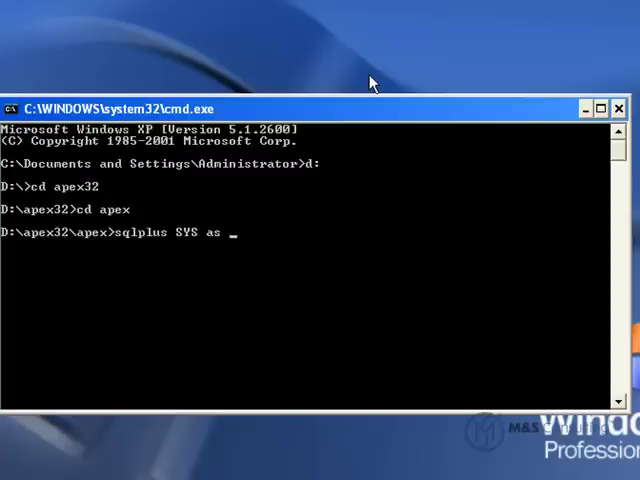
pyautogui.write('SYSDBA')
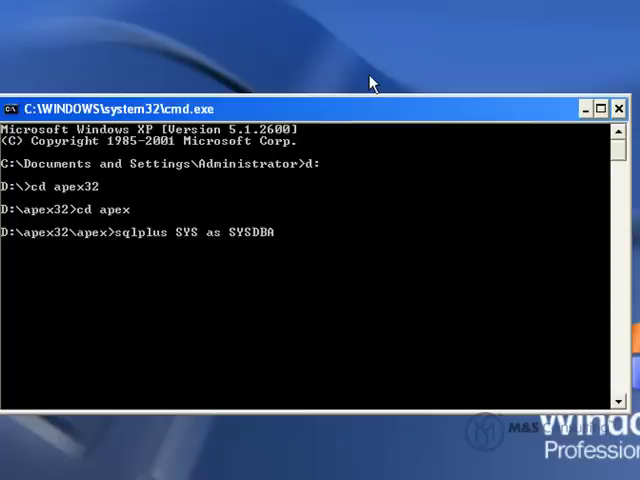
pyautogui.press('enter')
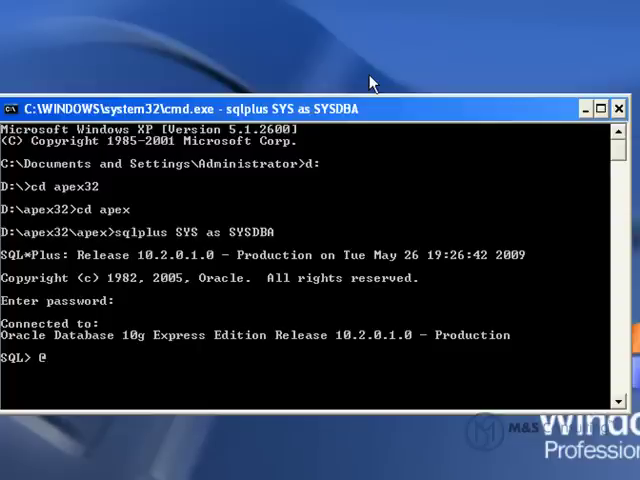
pyautogui.write('apexins')
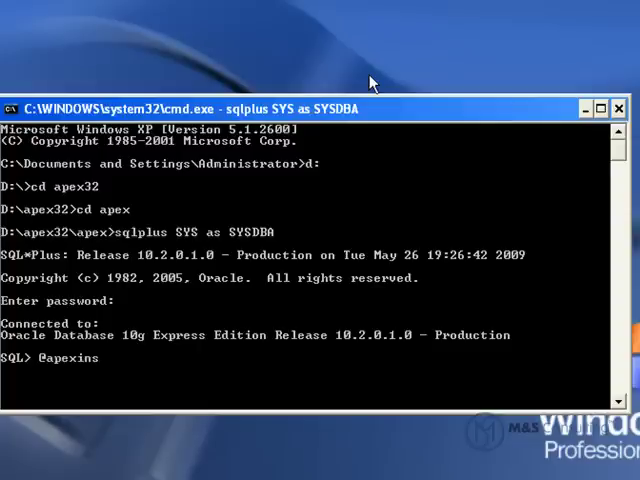
pyautogui.write('SYSAUX')
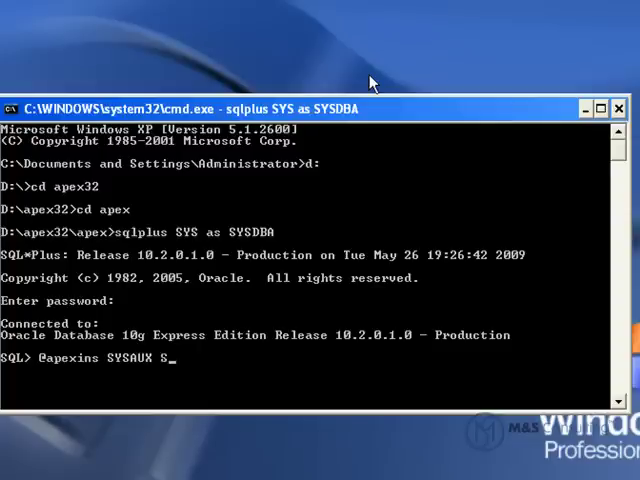
pyautogui.write('SYSAUX T')
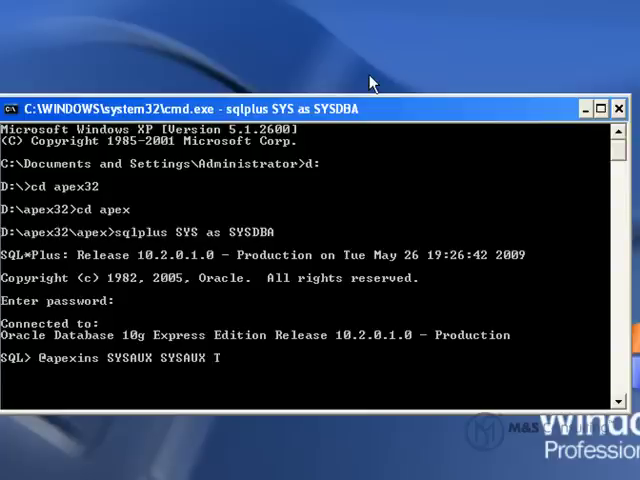
pyautogui.write('TEMP /i')
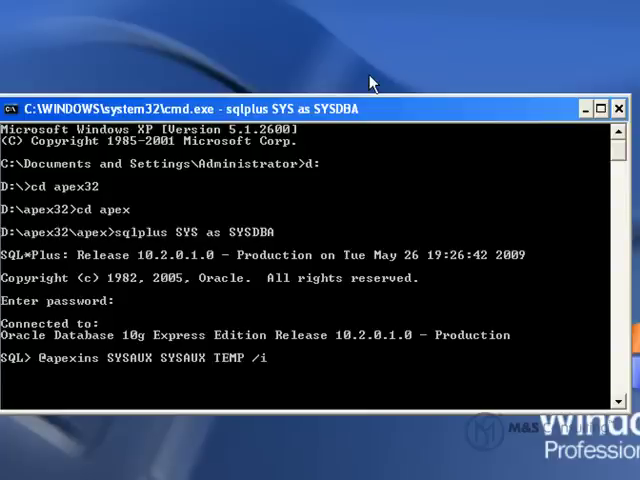
pyautogui.write('/')
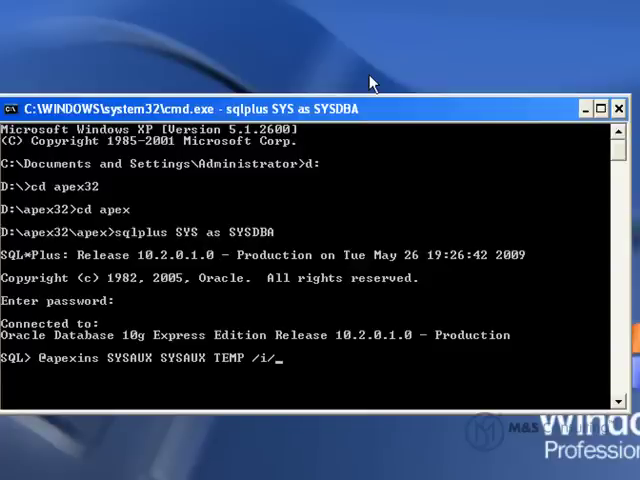
pyautogui.press('Return')
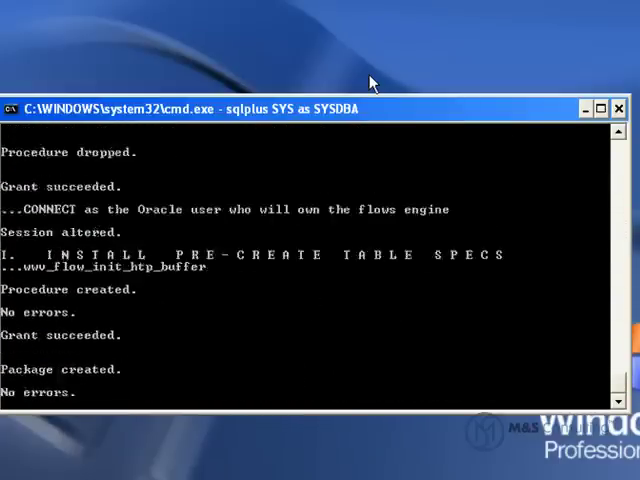
pyautogui.scroll(-3)
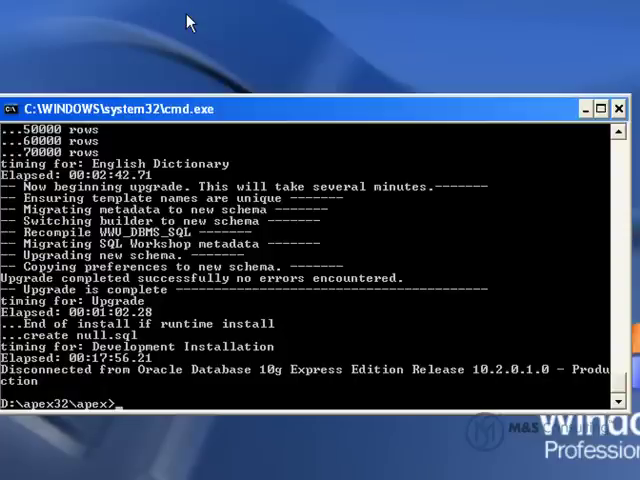
# - Clear the screen and reconnect with sqlplus SYS as SYSDBA
pyautogui.write('cls')
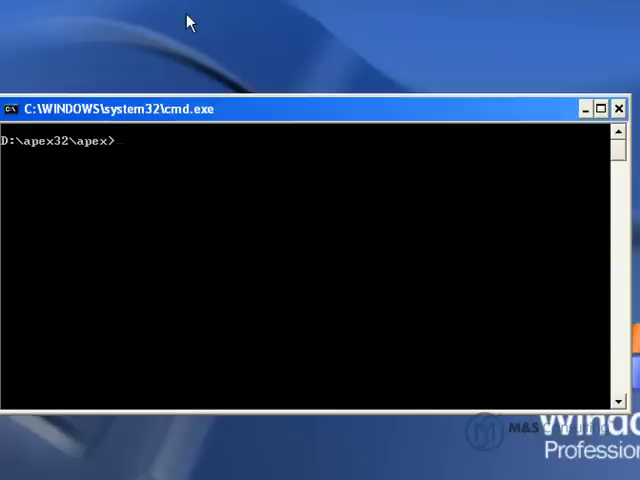
pyautogui.write('sqlplus')
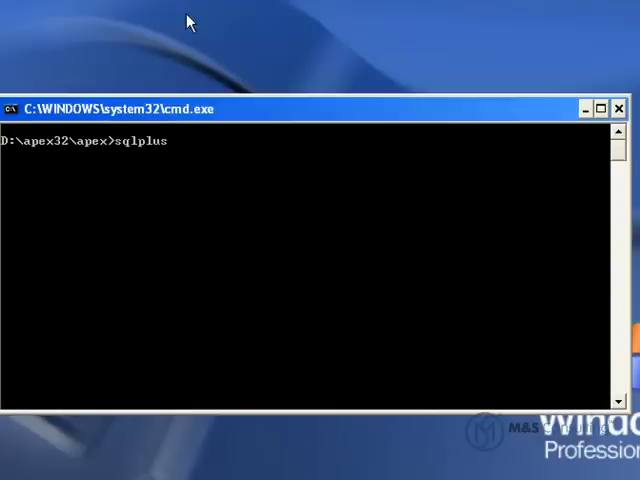
pyautogui.write('SYS')
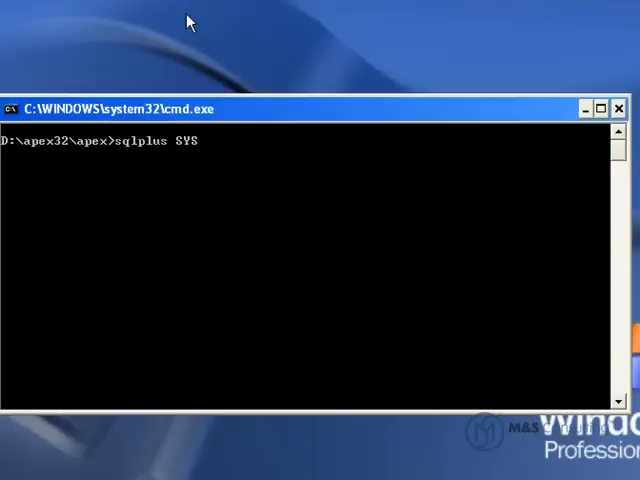
pyautogui.write('as SYSD')
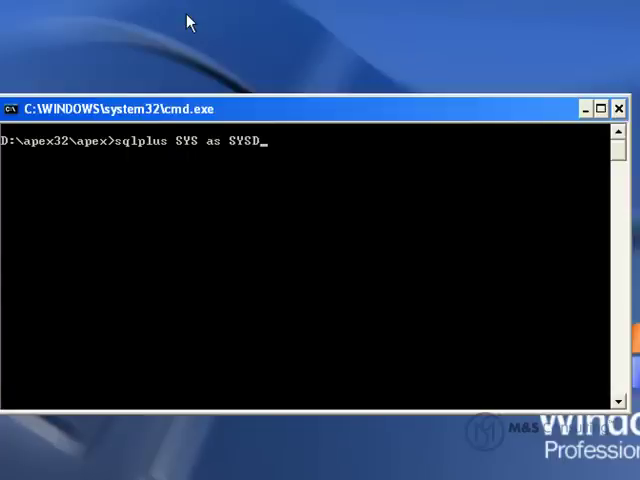
pyautogui.write('BA')
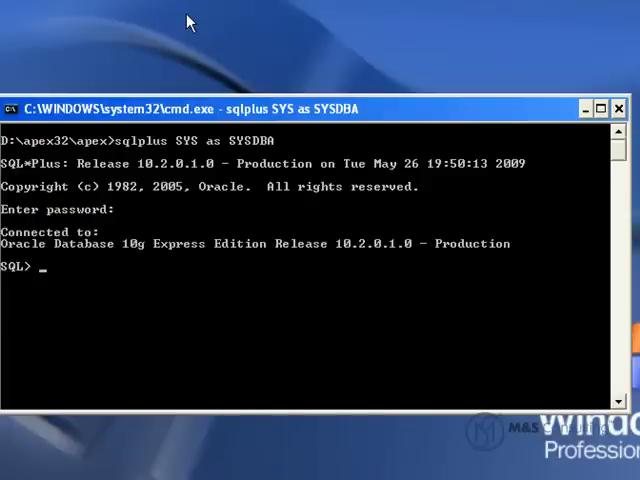
pyautogui.write('@')
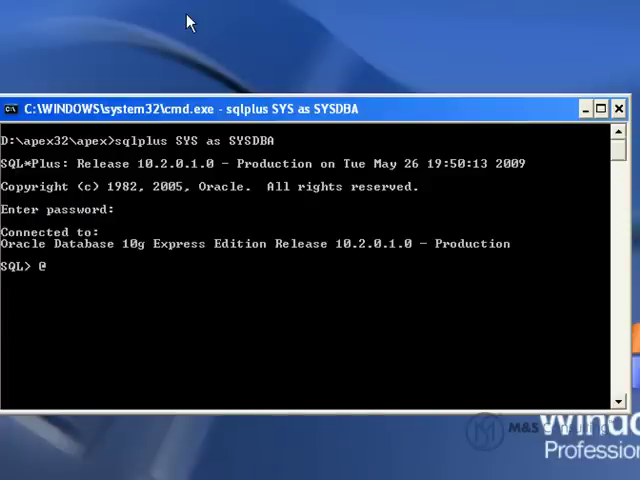
pyautogui.write('apxc')
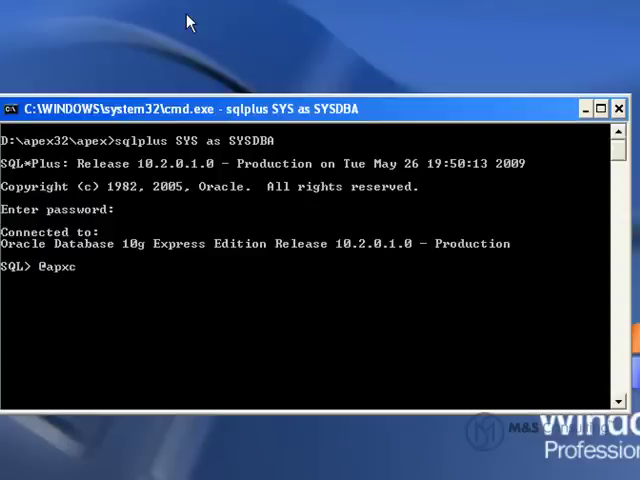
pyautogui.write('hpwd')
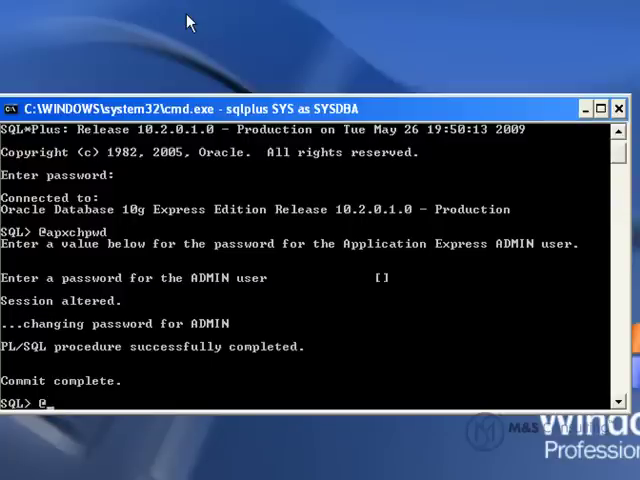
pyautogui.write('apxldimg')
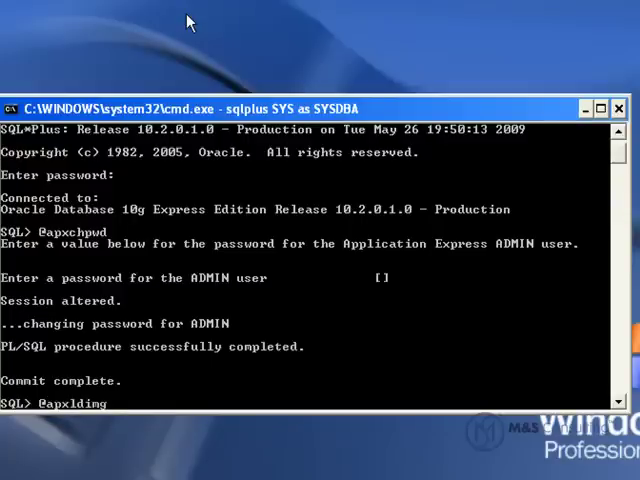
pyautogui.write('D:\\')
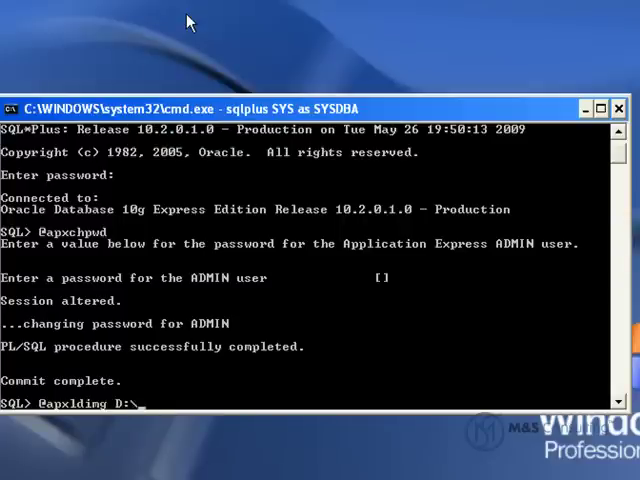
pyautogui.write('apex32')
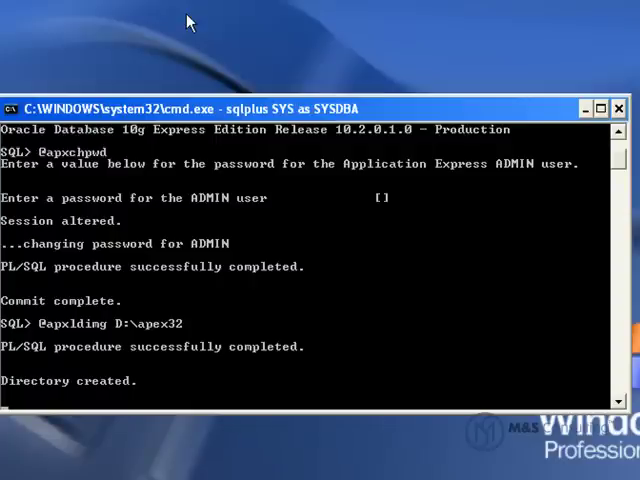
pyautogui.scroll(-3)
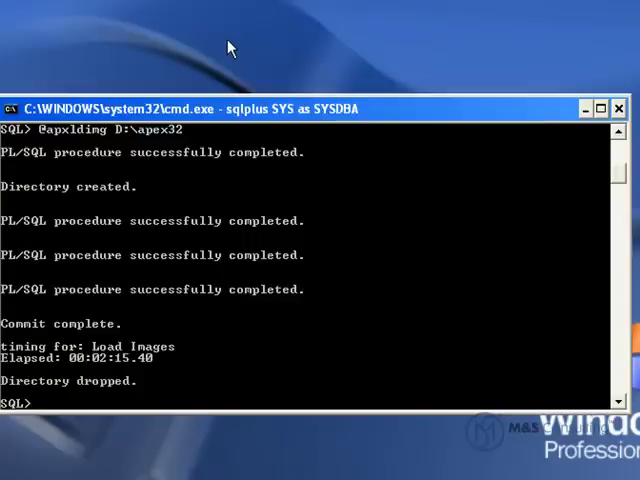
pyautogui.write('ex')
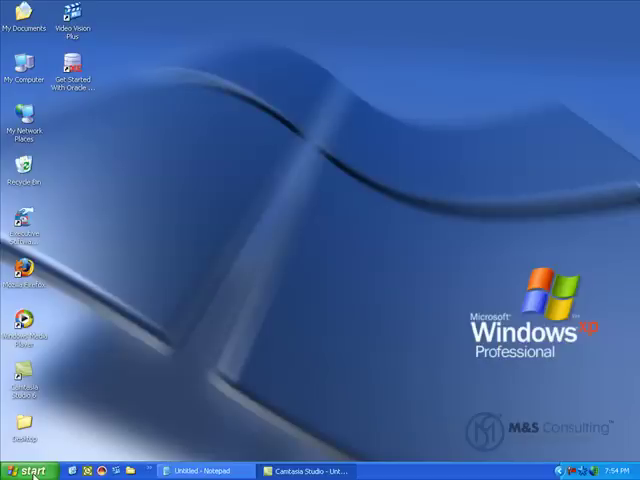
# - Launch Go To Database Home Page from the Oracle Database 10g Express Edition Start menu
pyautogui.click(25, 470)
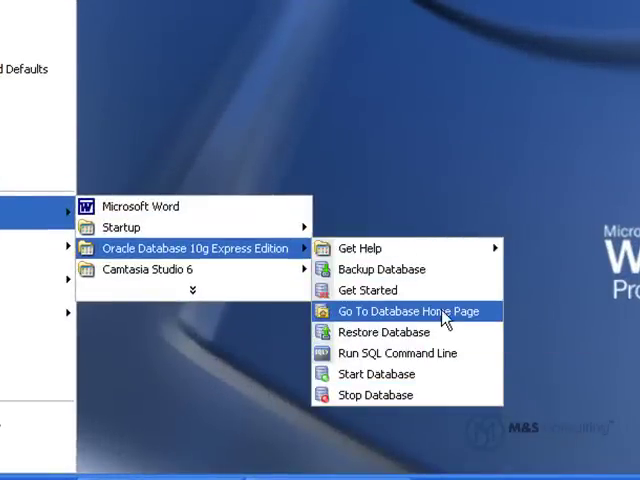
pyautogui.click(408, 311)
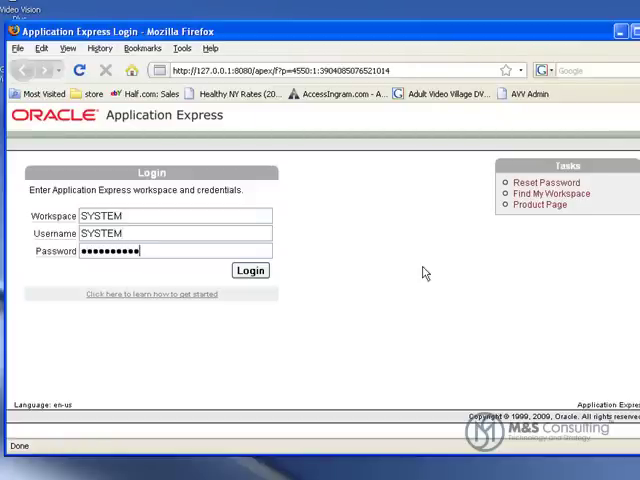
# - Log in with SYSTEM as workspace and username
pyautogui.click(250, 270)
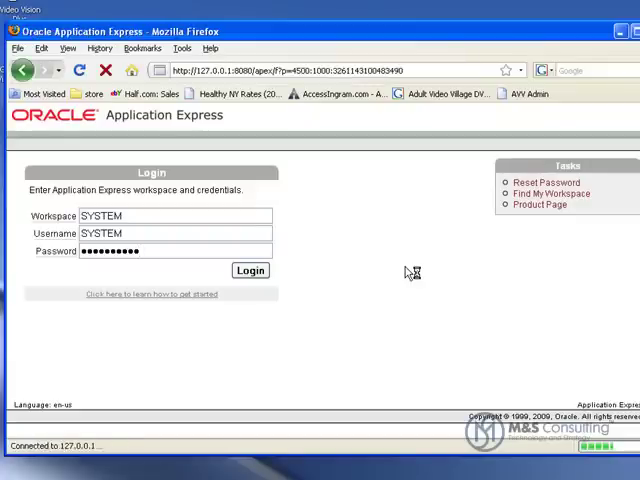
pyautogui.click(250, 270)
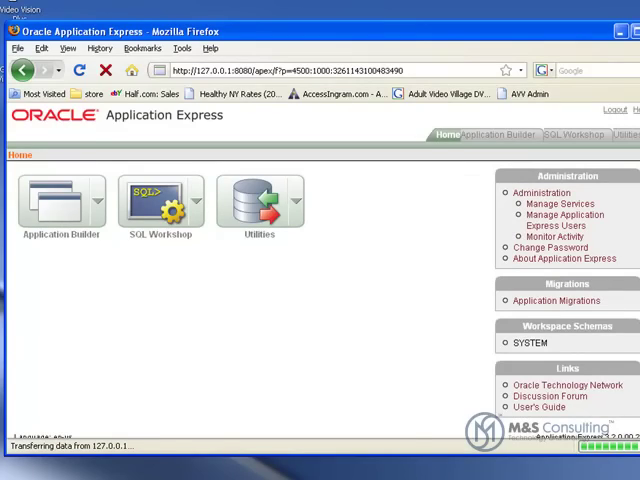